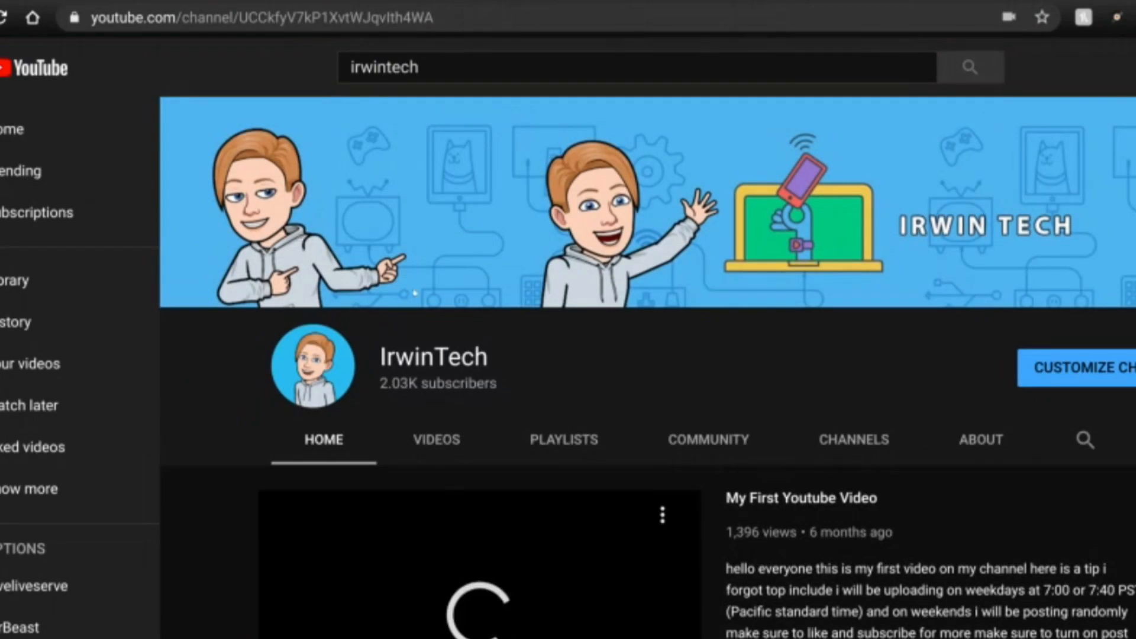
pyautogui.scroll(-3)
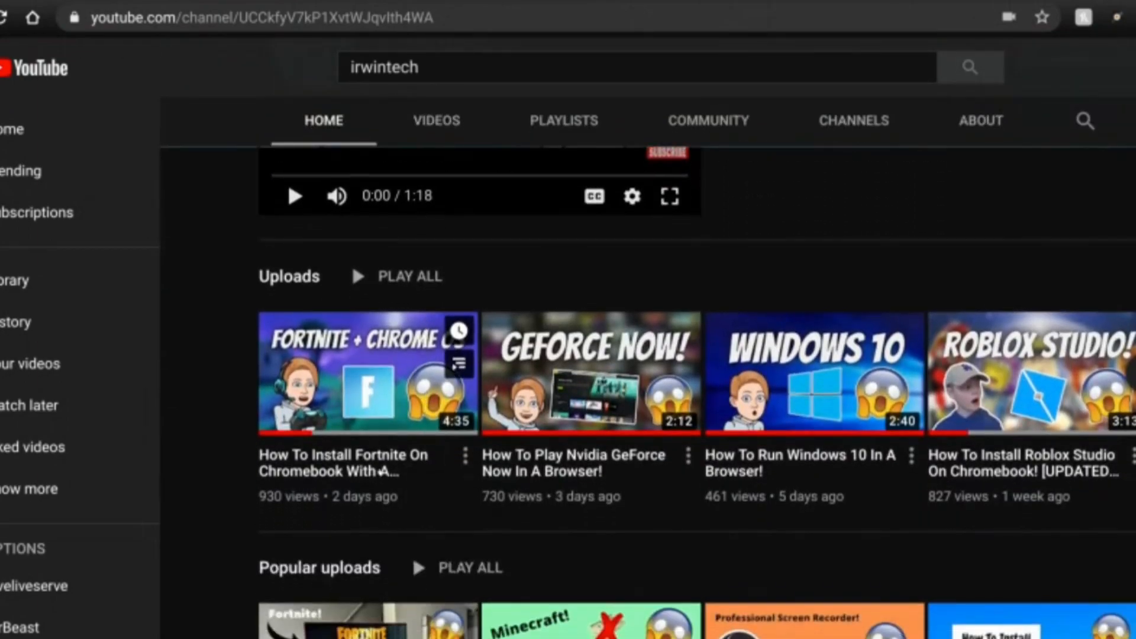